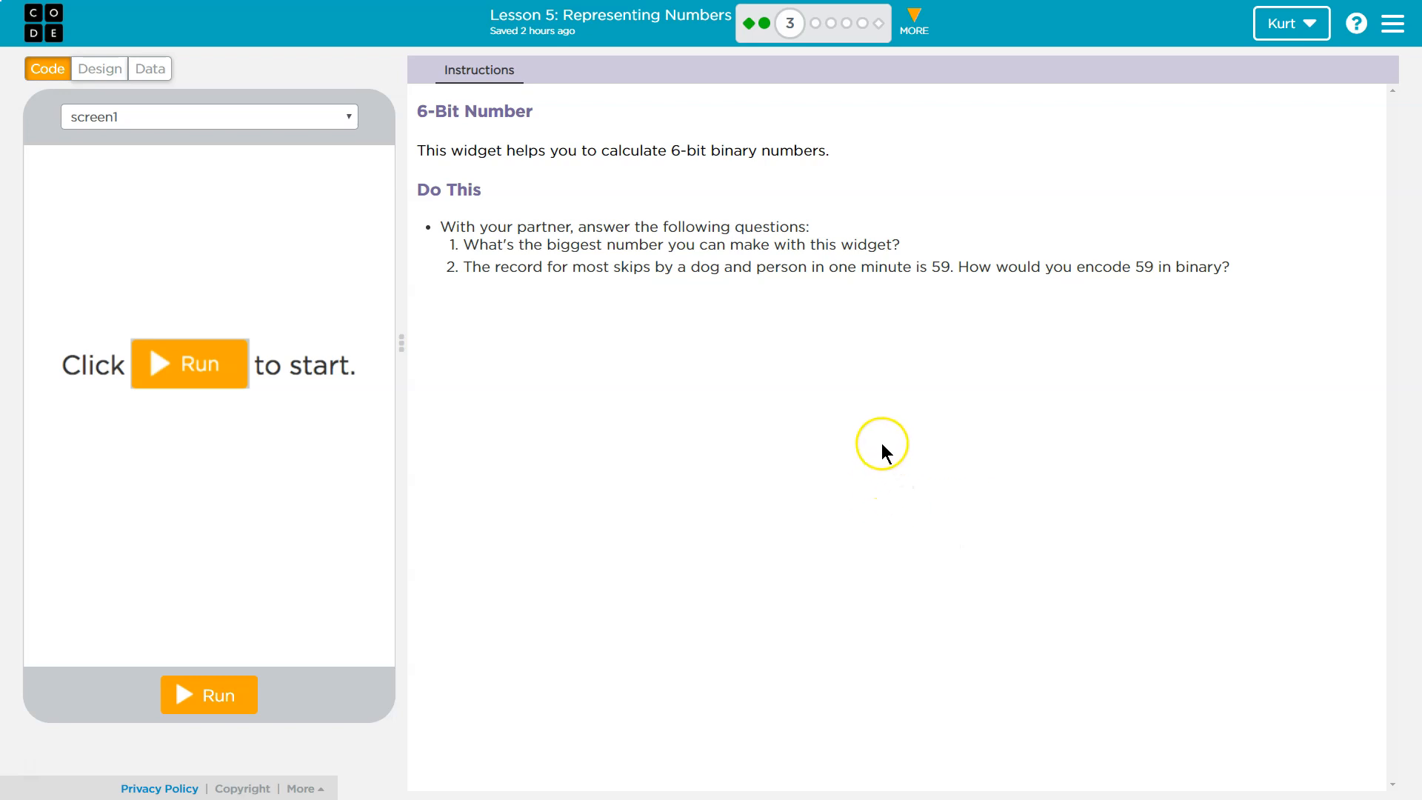
{"action": "mouse_move", "coordinate": [897, 453]}
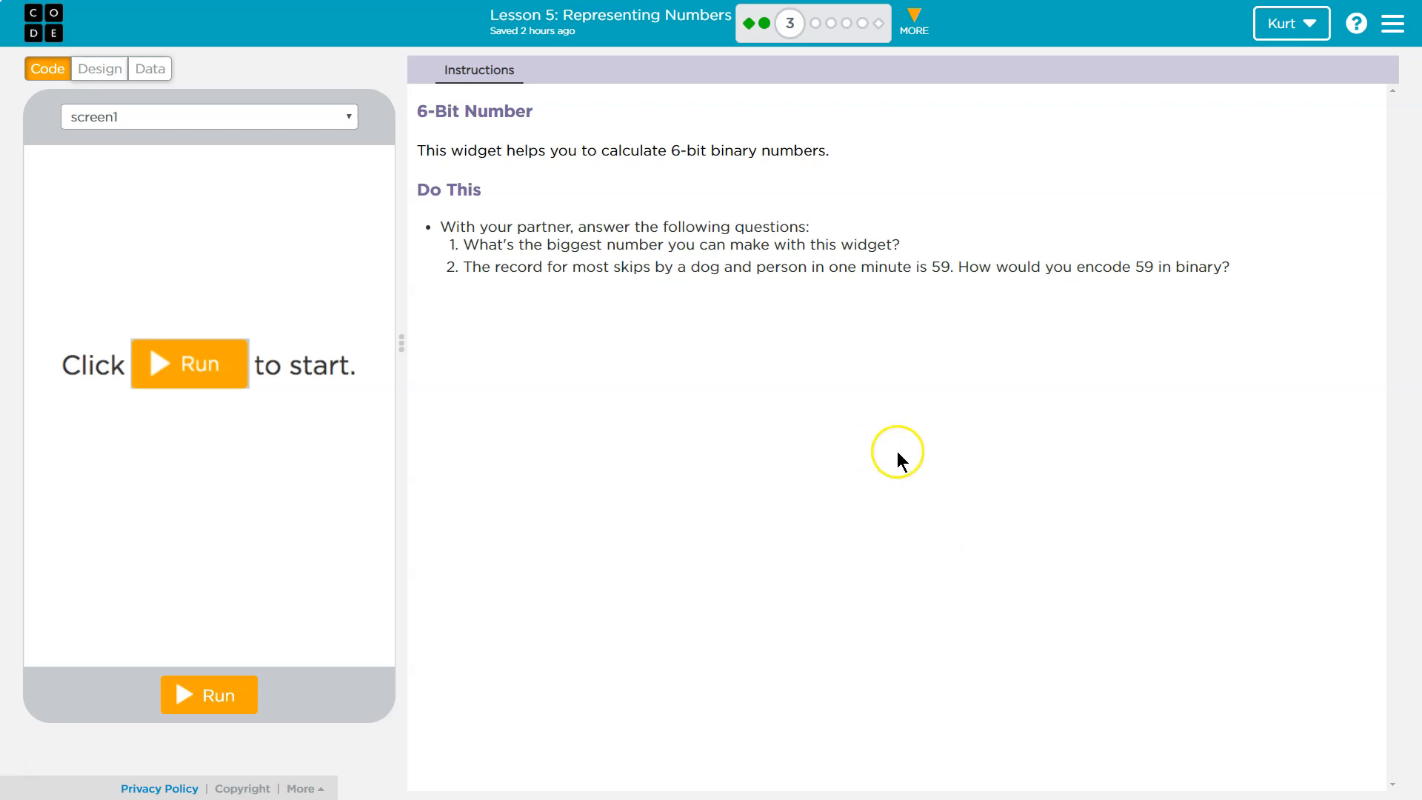
{"action": "mouse_move", "coordinate": [799, 381]}
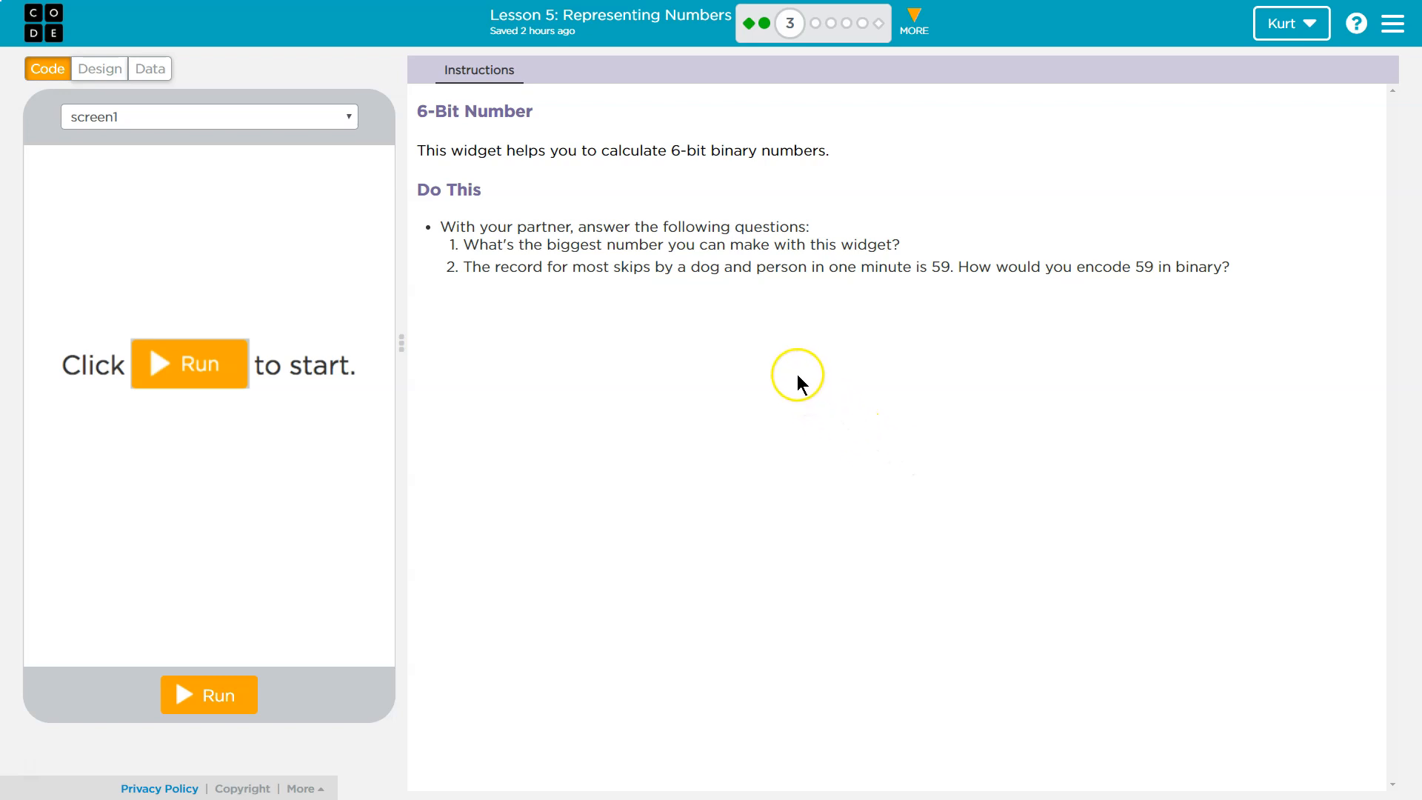
{"action": "mouse_move", "coordinate": [744, 290]}
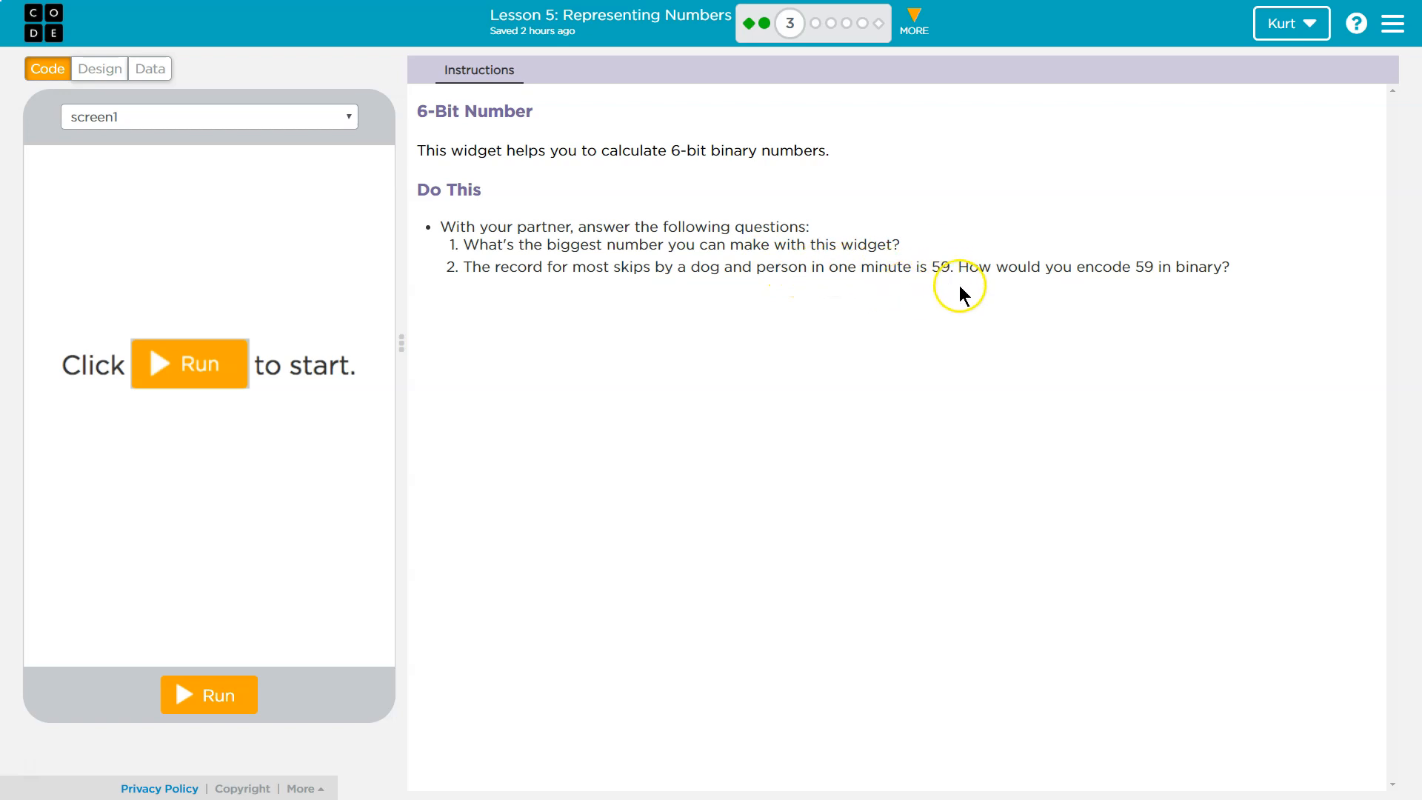
{"action": "mouse_move", "coordinate": [1024, 270]}
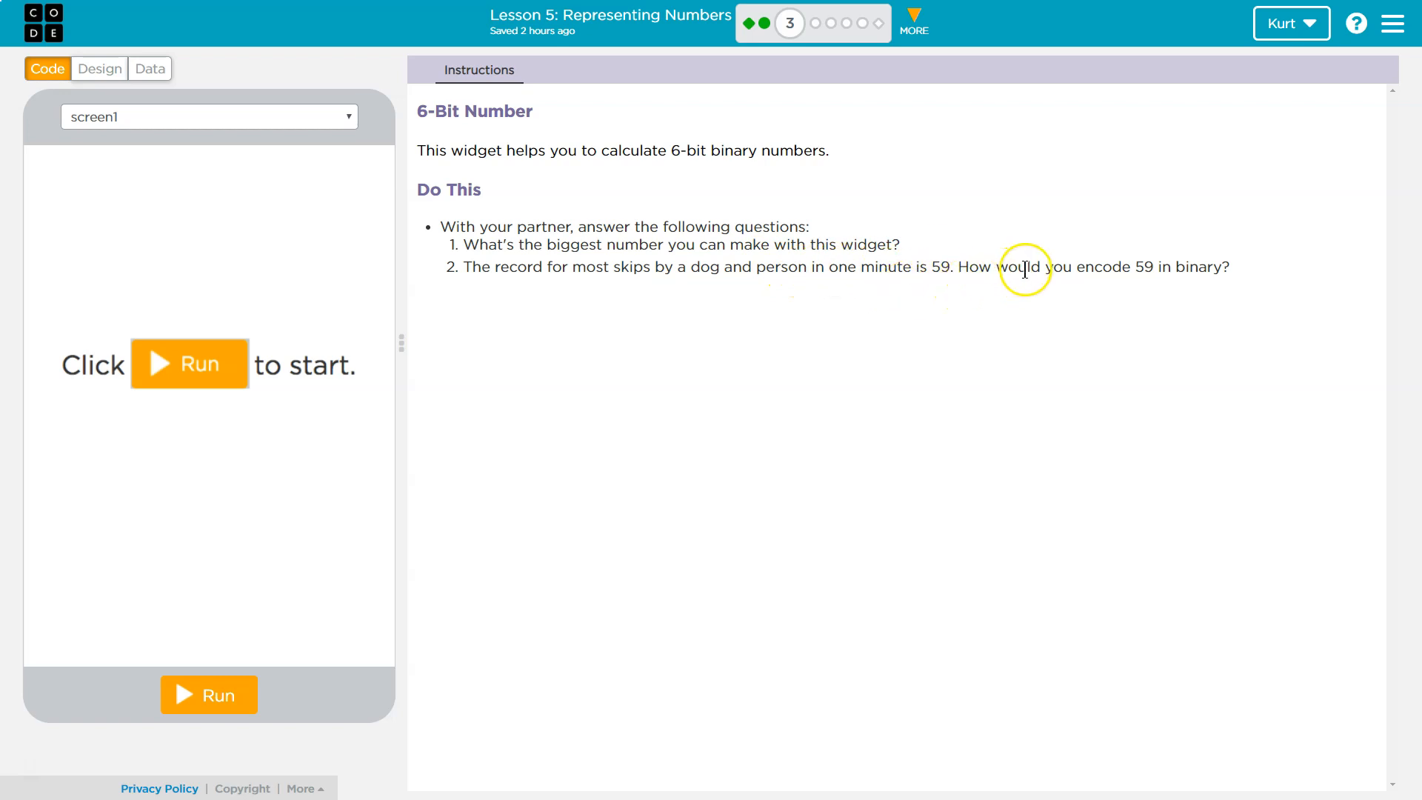
{"action": "mouse_move", "coordinate": [215, 659]}
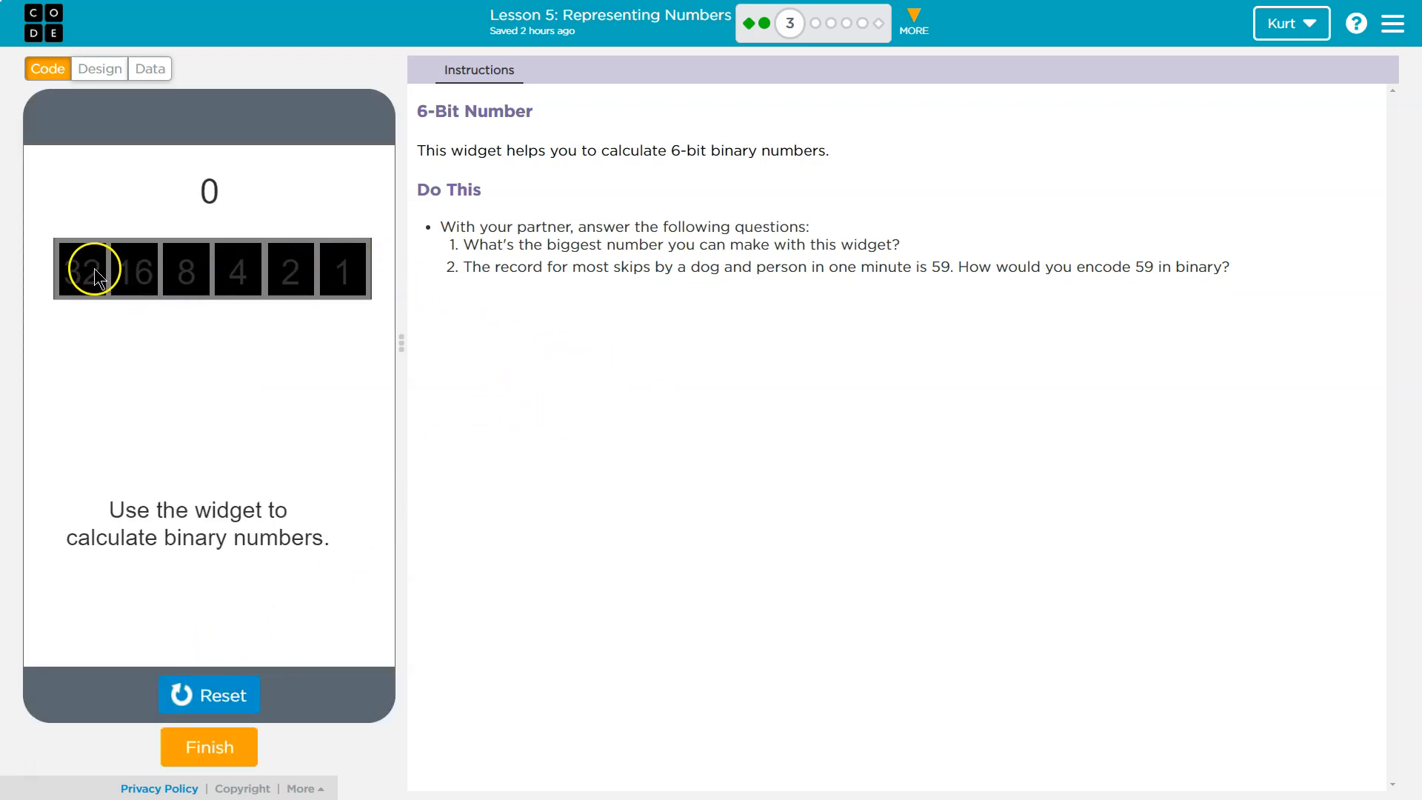
{"action": "mouse_move", "coordinate": [210, 276]}
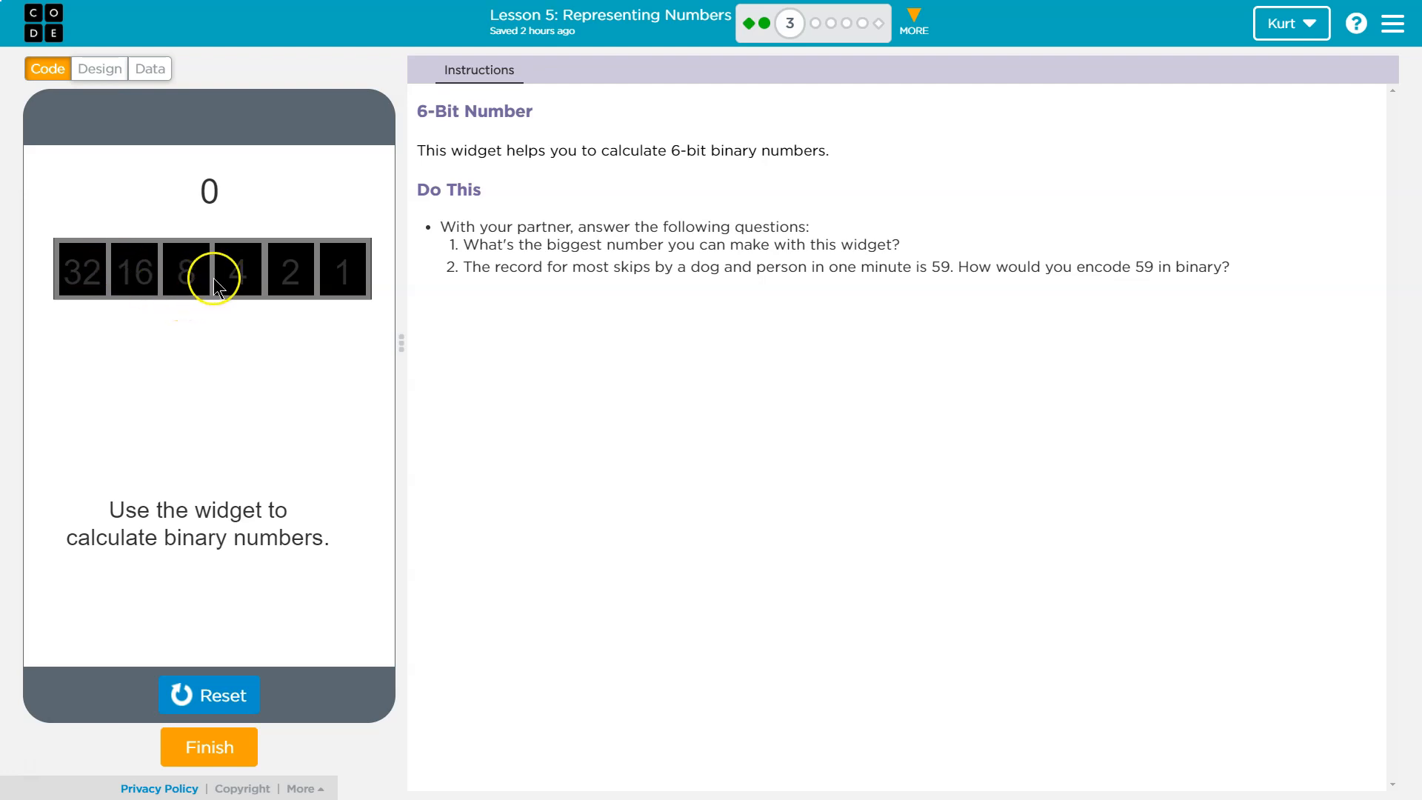
{"action": "mouse_move", "coordinate": [258, 263]}
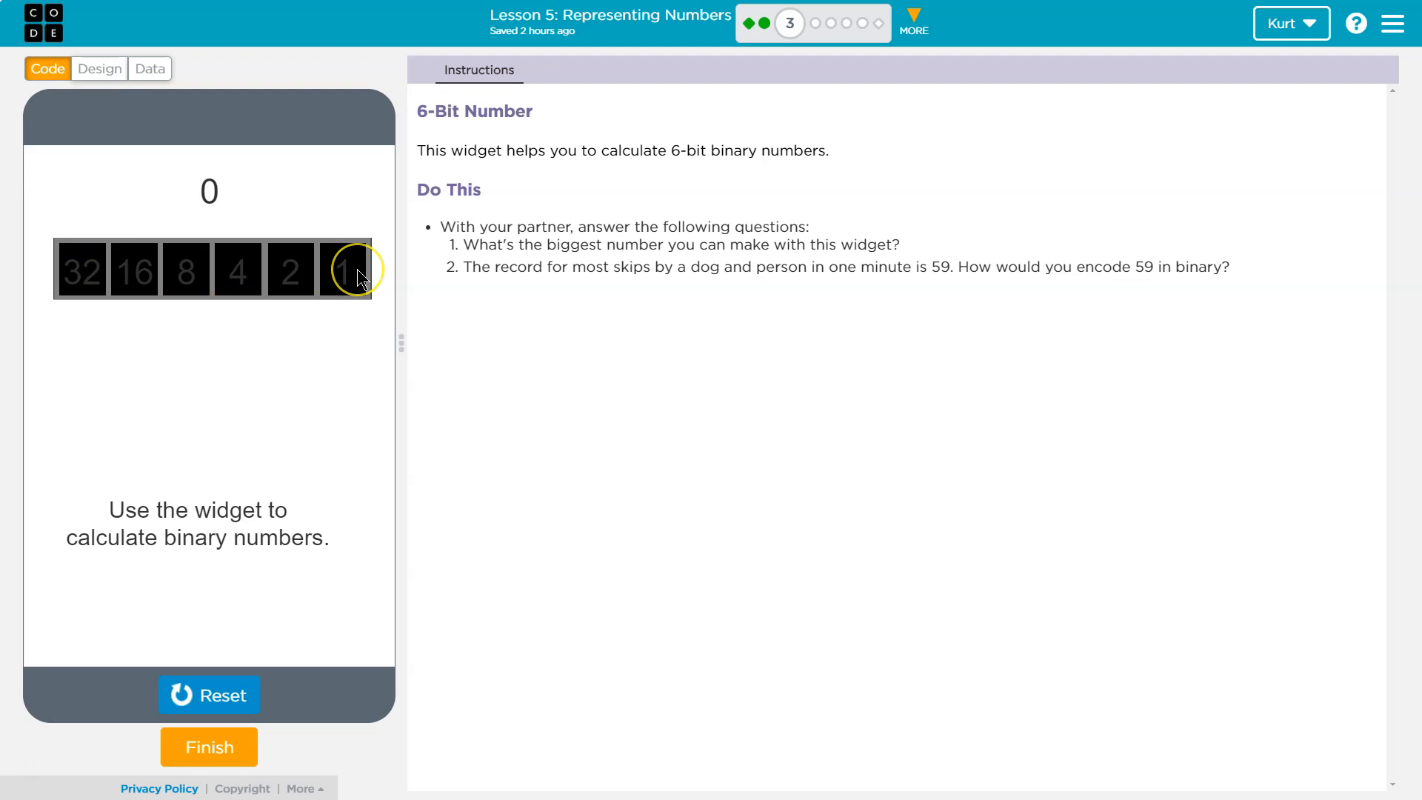
{"action": "mouse_move", "coordinate": [352, 250]}
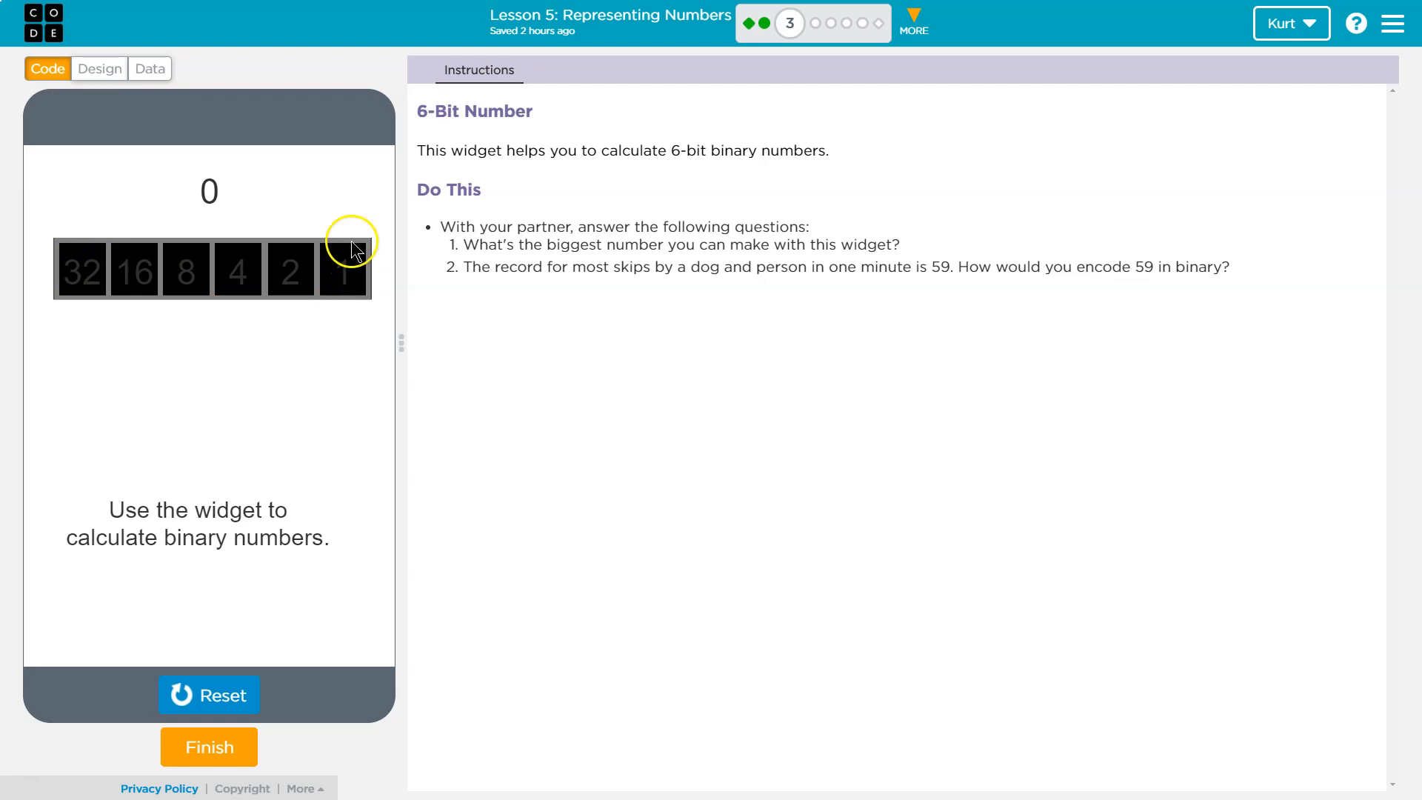
- Toggle the 1, 2 and 4 bits on and off, leaving the widget at 0
{"action": "left_click", "coordinate": [342, 269]}
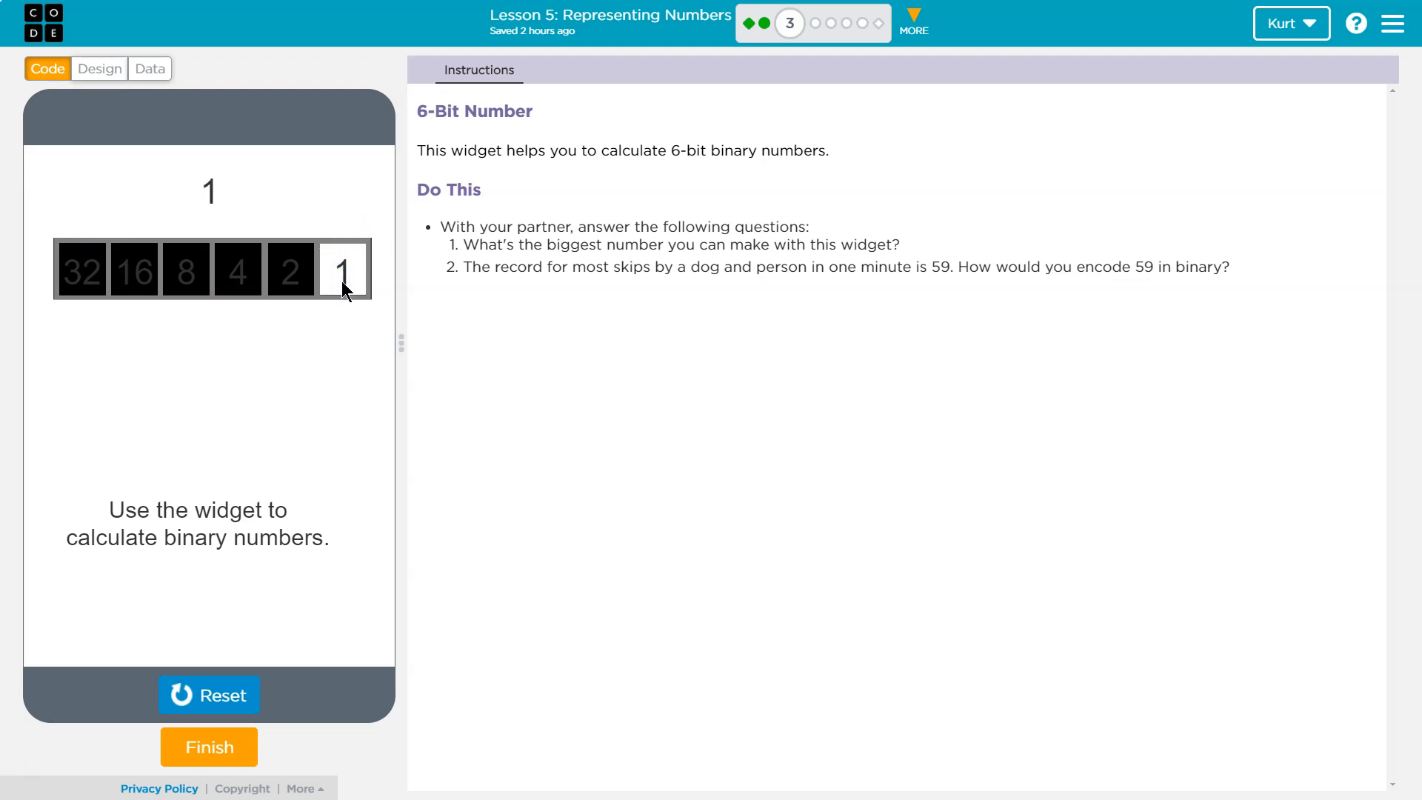
{"action": "left_click", "coordinate": [342, 268]}
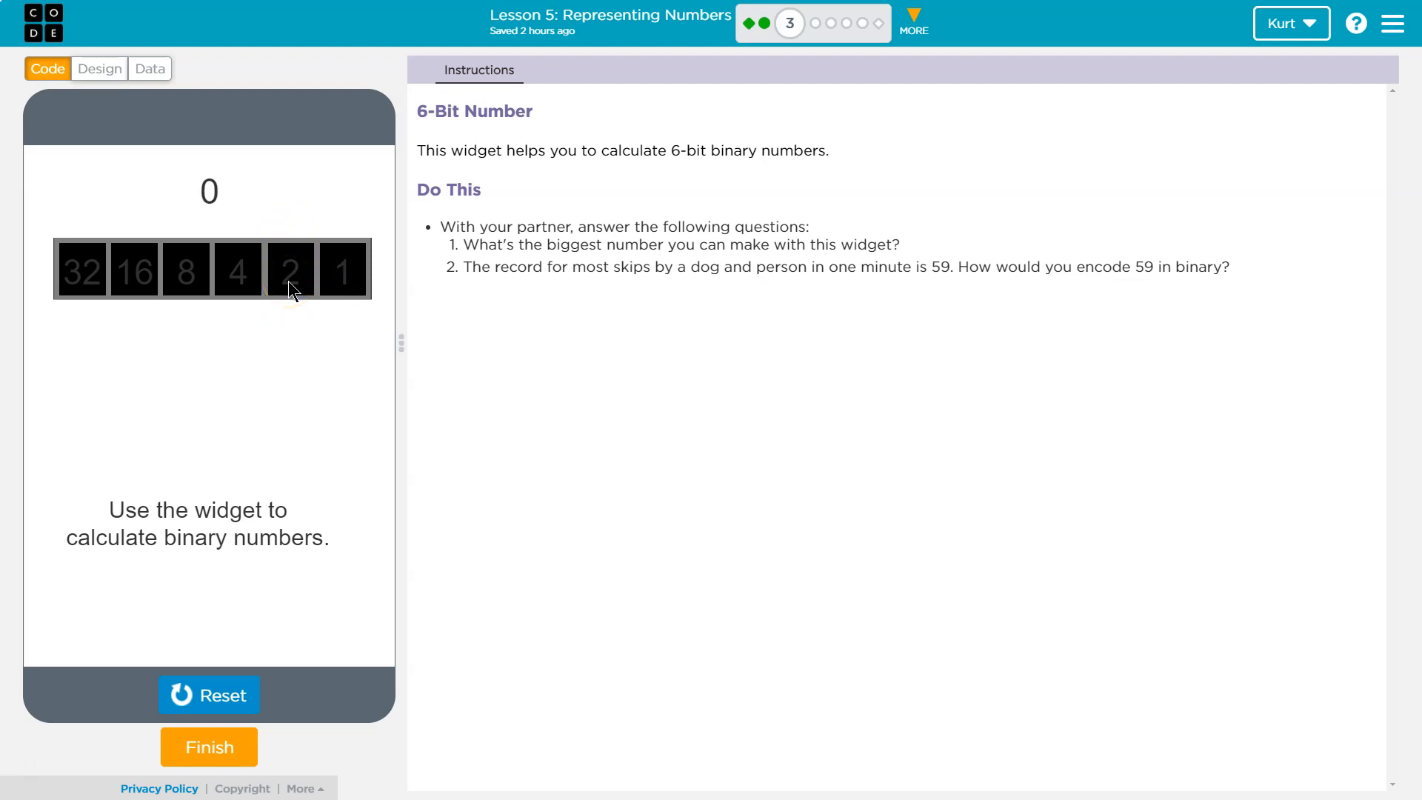
{"action": "left_click", "coordinate": [291, 268]}
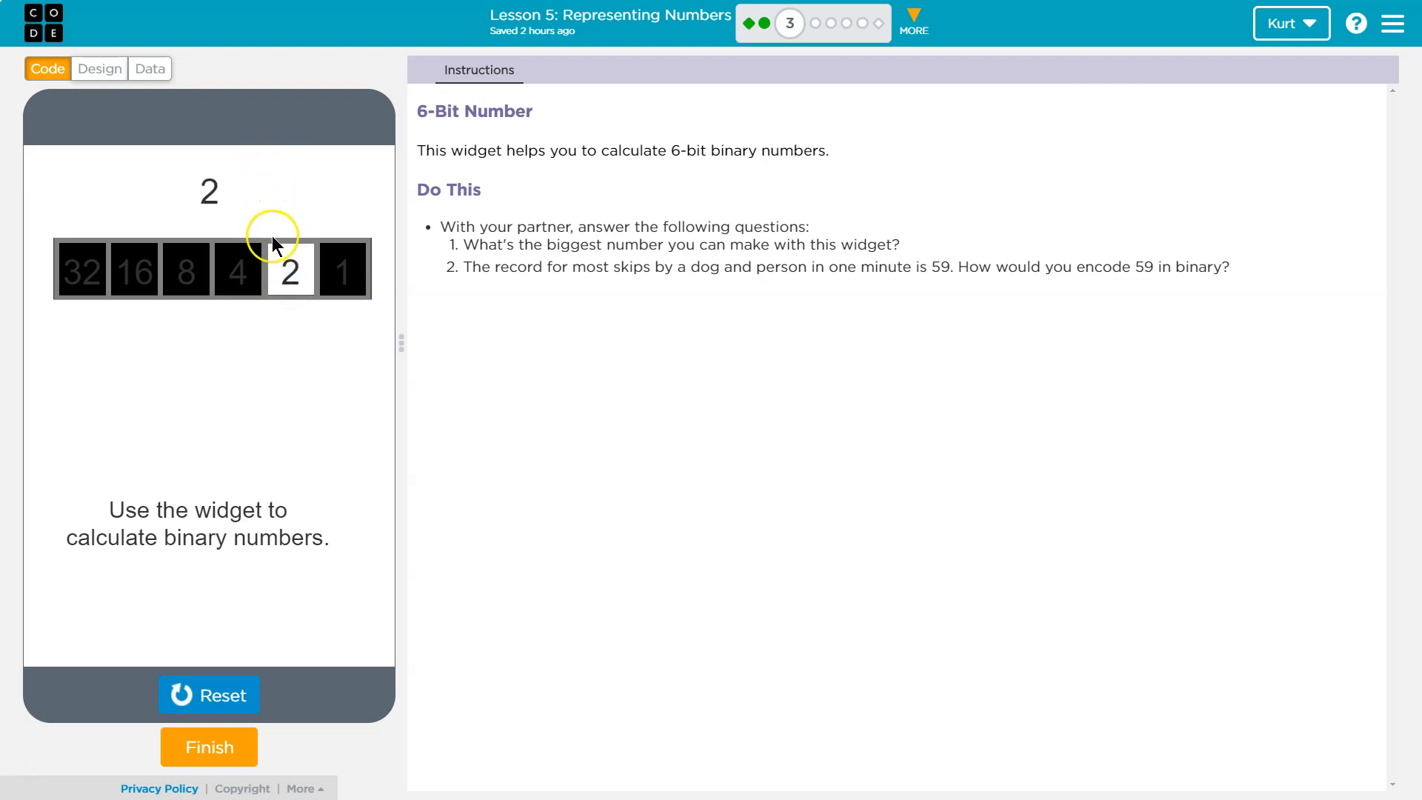
{"action": "mouse_move", "coordinate": [286, 218]}
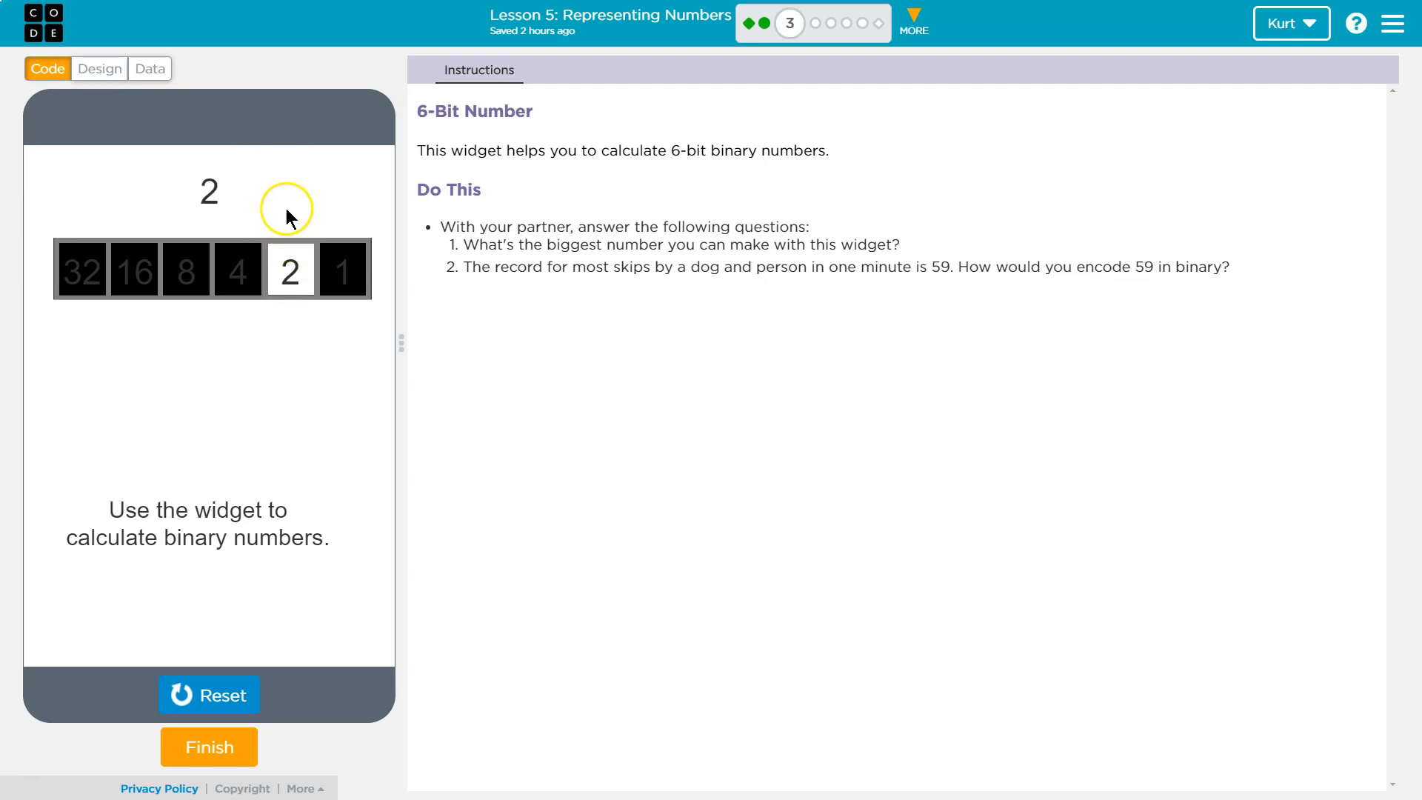
{"action": "mouse_move", "coordinate": [295, 201]}
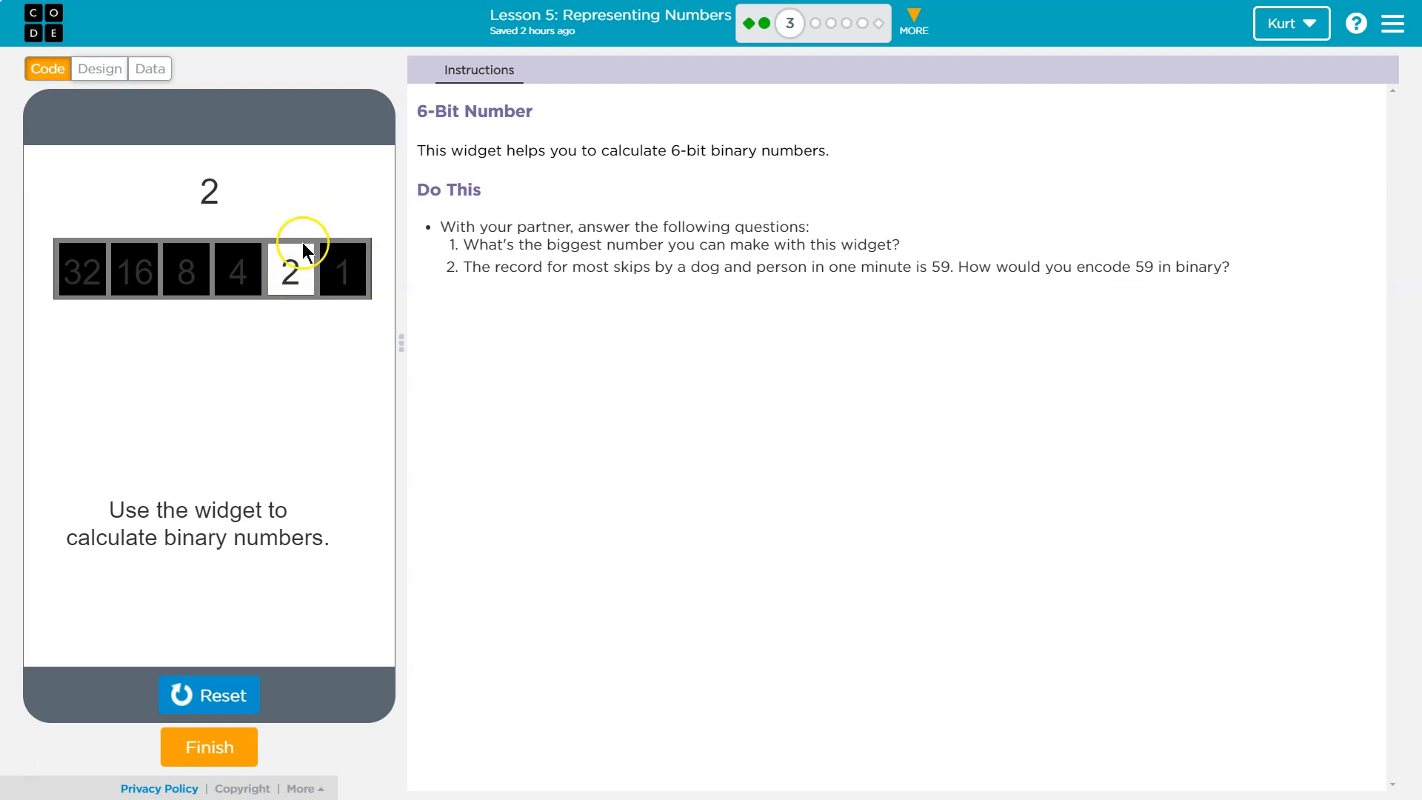
{"action": "left_click", "coordinate": [237, 269]}
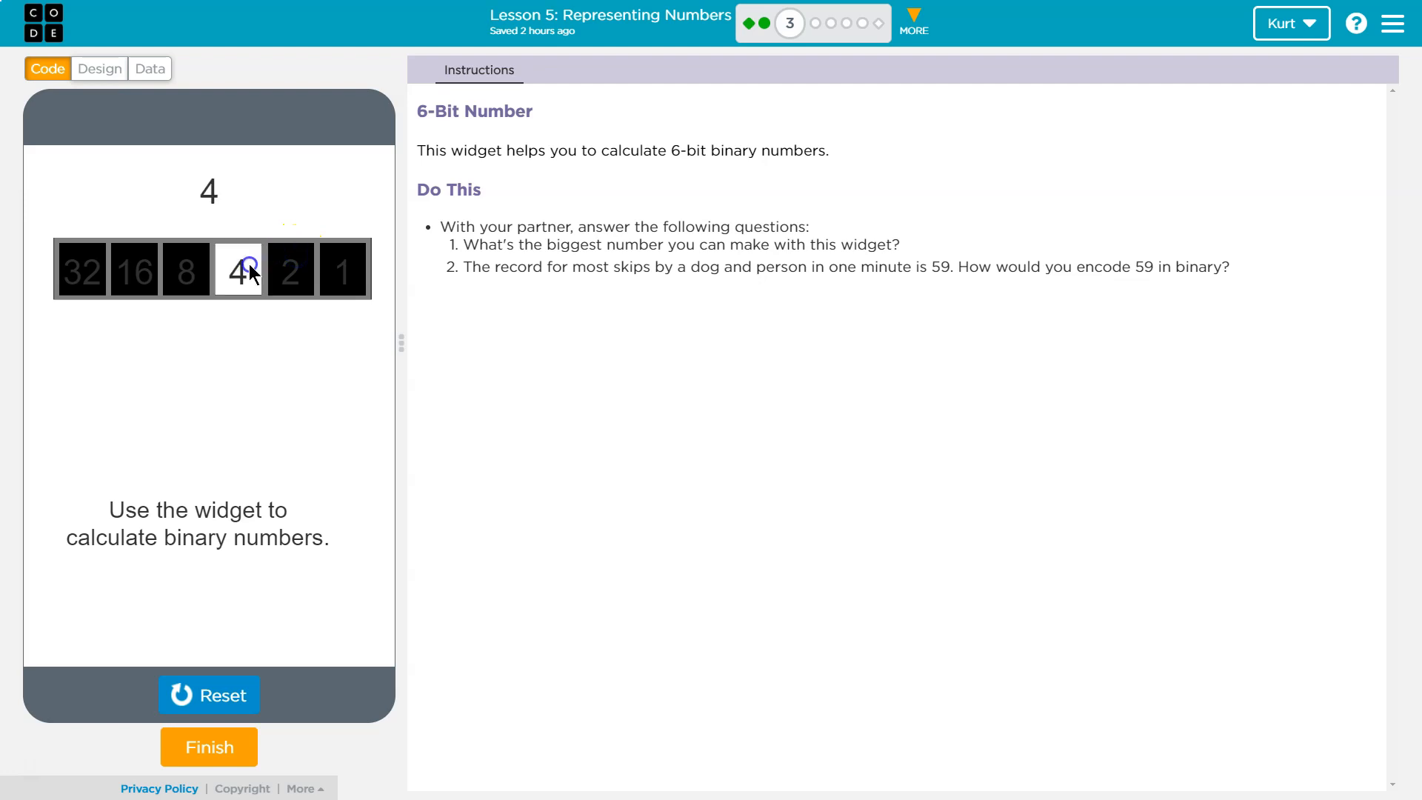
{"action": "left_click", "coordinate": [238, 269]}
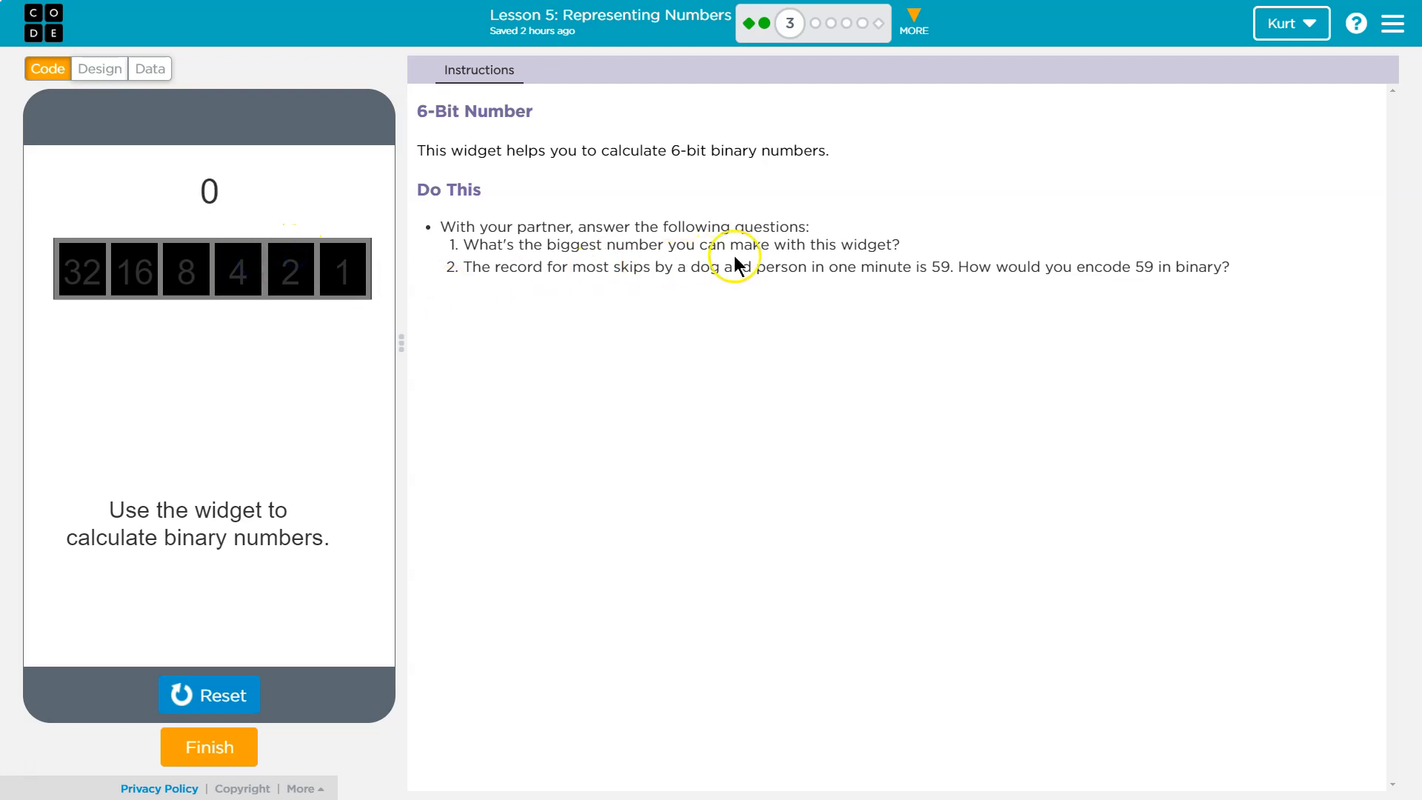
- Switch on the 32 and 16 bits and re-toggle the 1 bit so all six bits give 63
{"action": "left_click", "coordinate": [80, 269]}
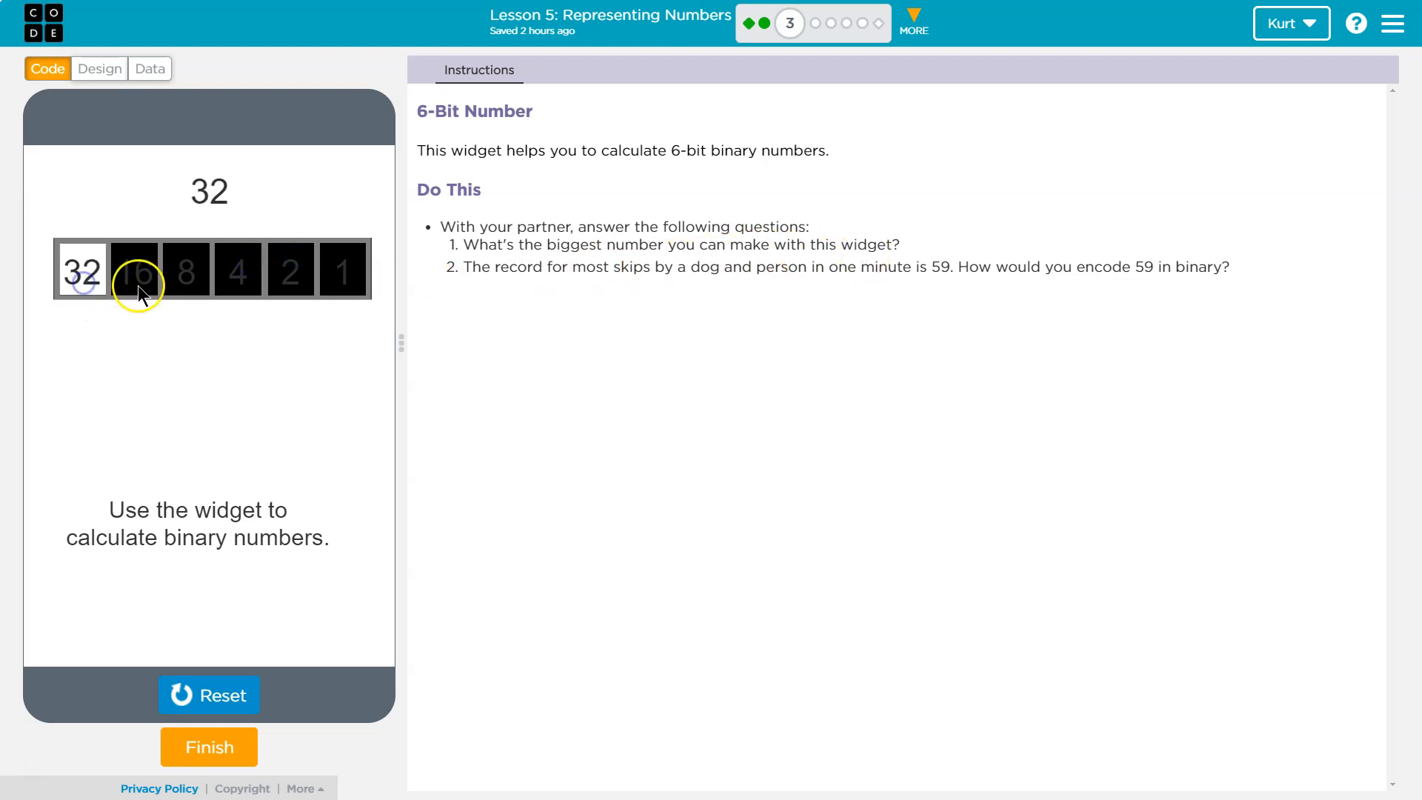
{"action": "left_click", "coordinate": [291, 270]}
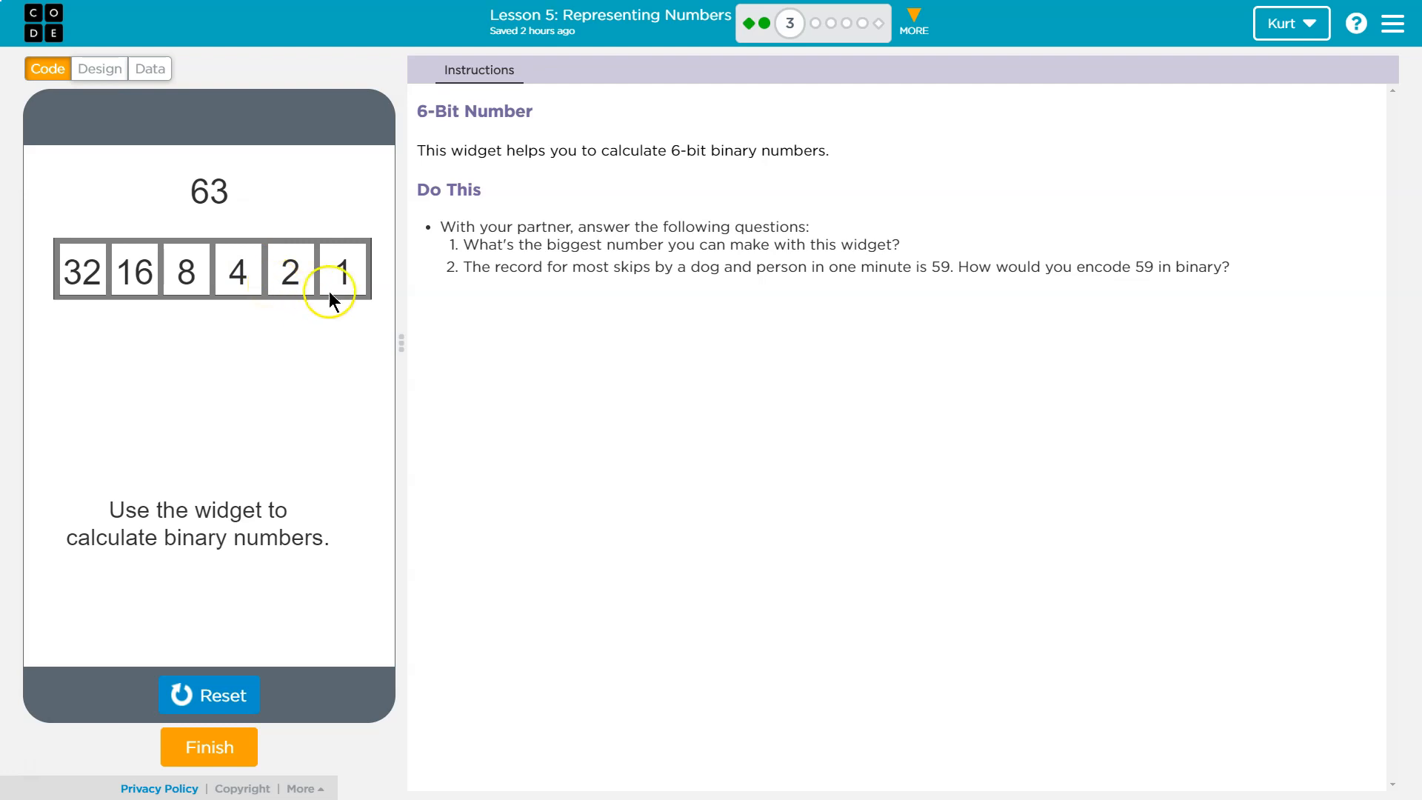
{"action": "left_click", "coordinate": [342, 269]}
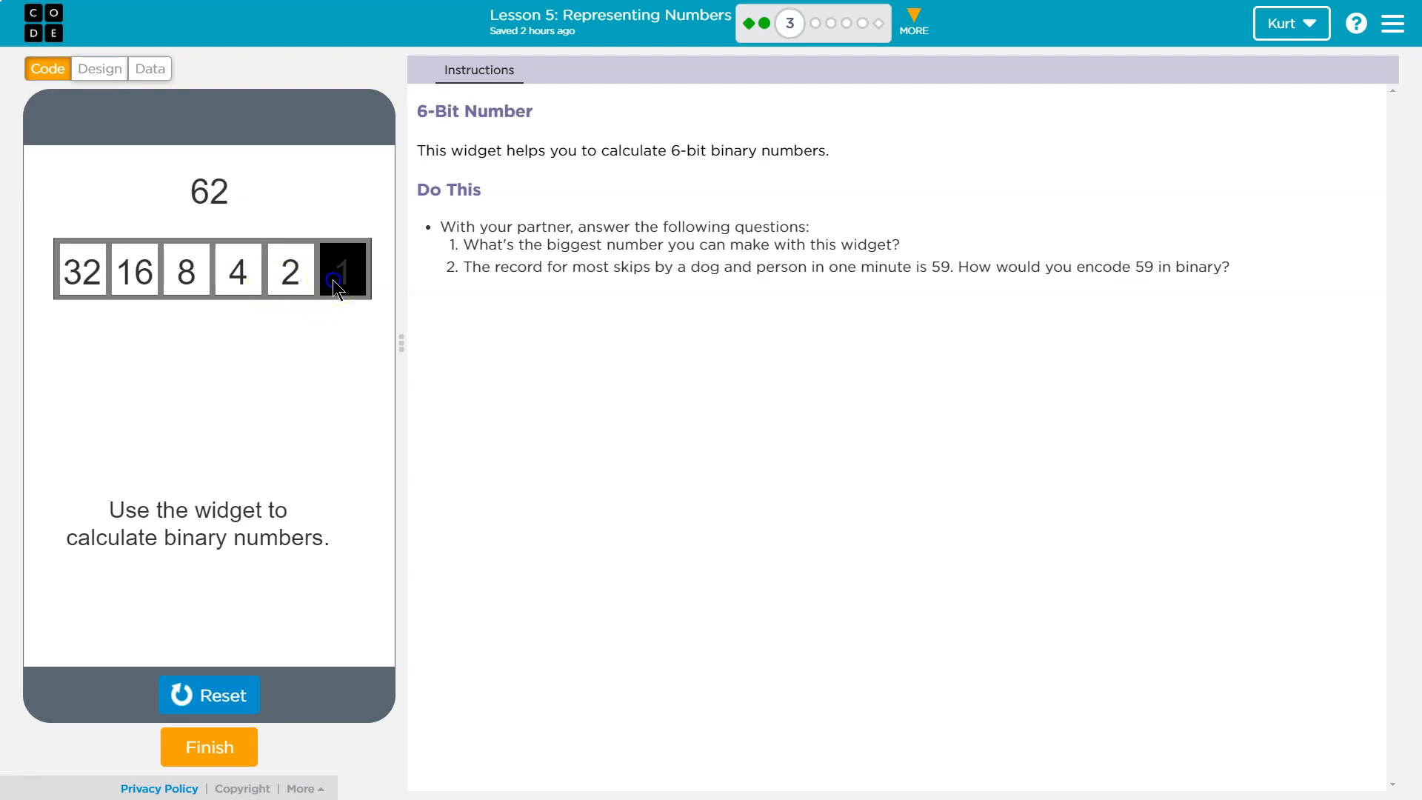
{"action": "left_click", "coordinate": [340, 270]}
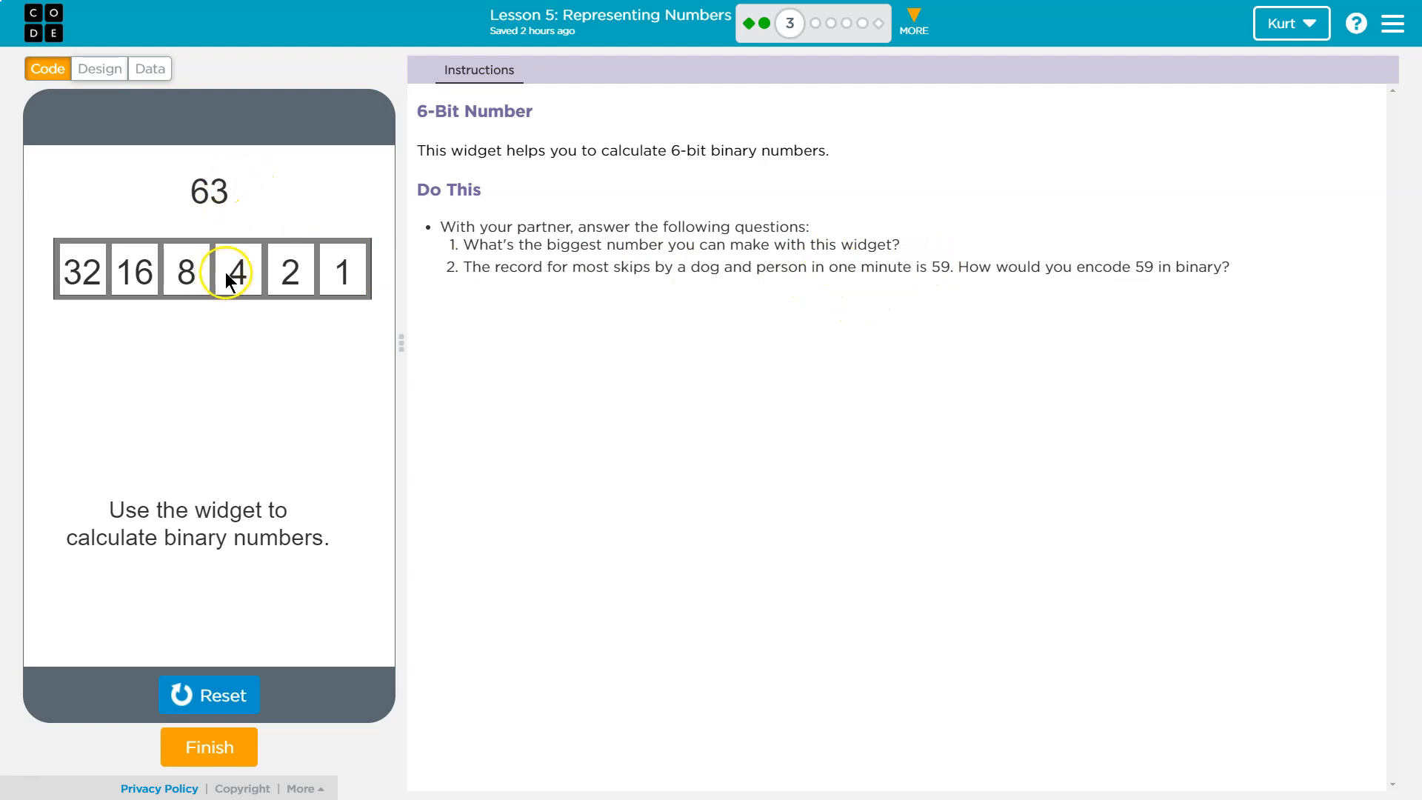
- Turn off the 4 bit to show 59, then choose Finish for the completion prompt
{"action": "left_click", "coordinate": [237, 269]}
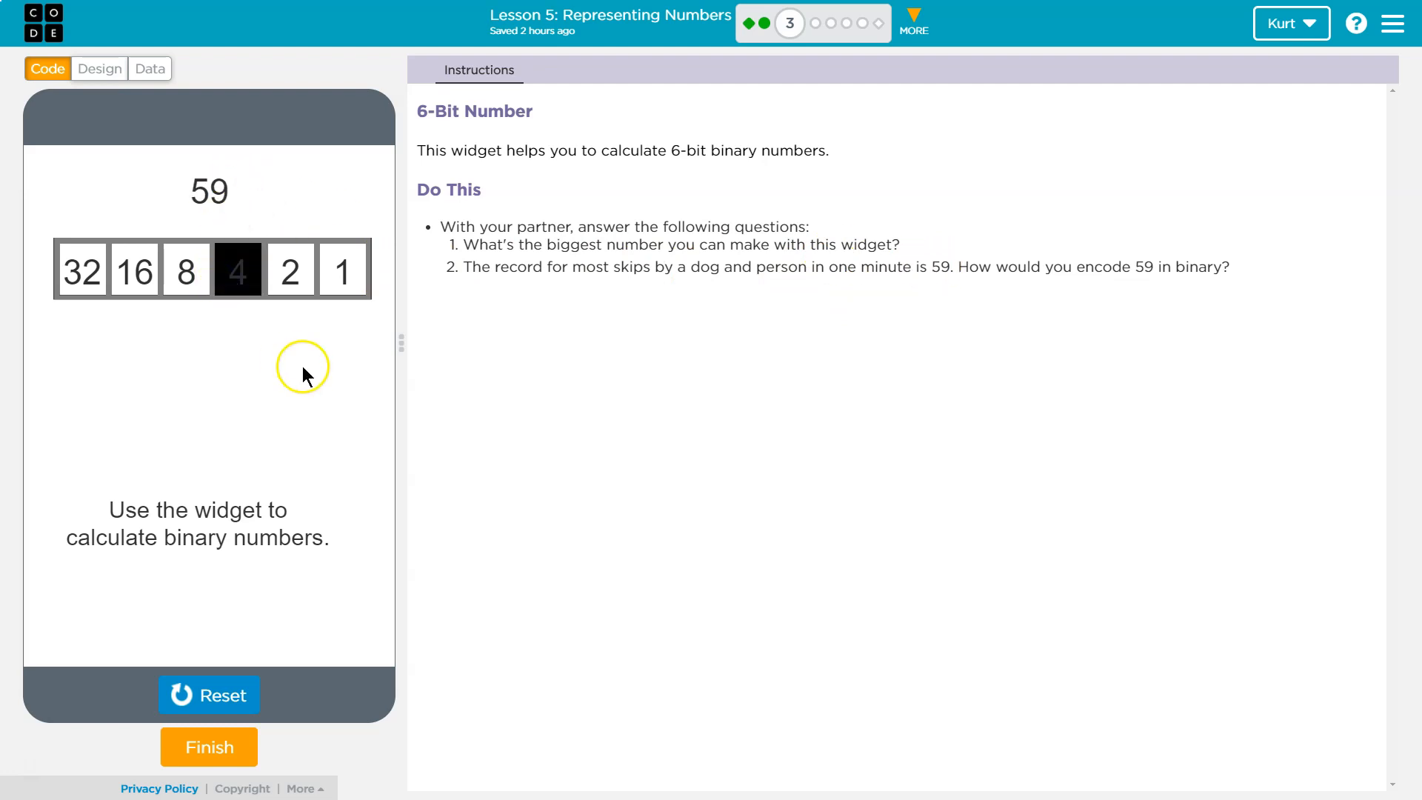
{"action": "mouse_move", "coordinate": [235, 342]}
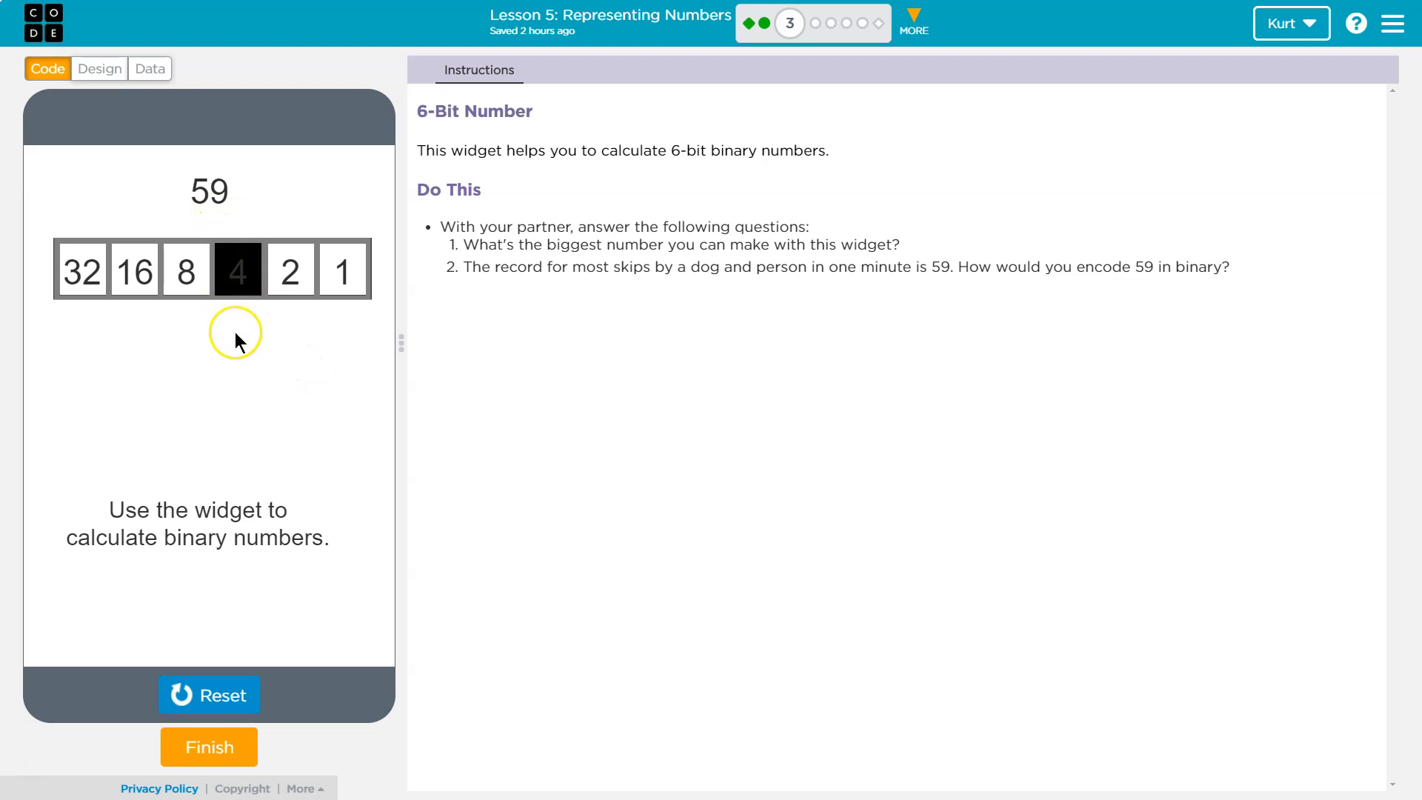
{"action": "mouse_move", "coordinate": [86, 194]}
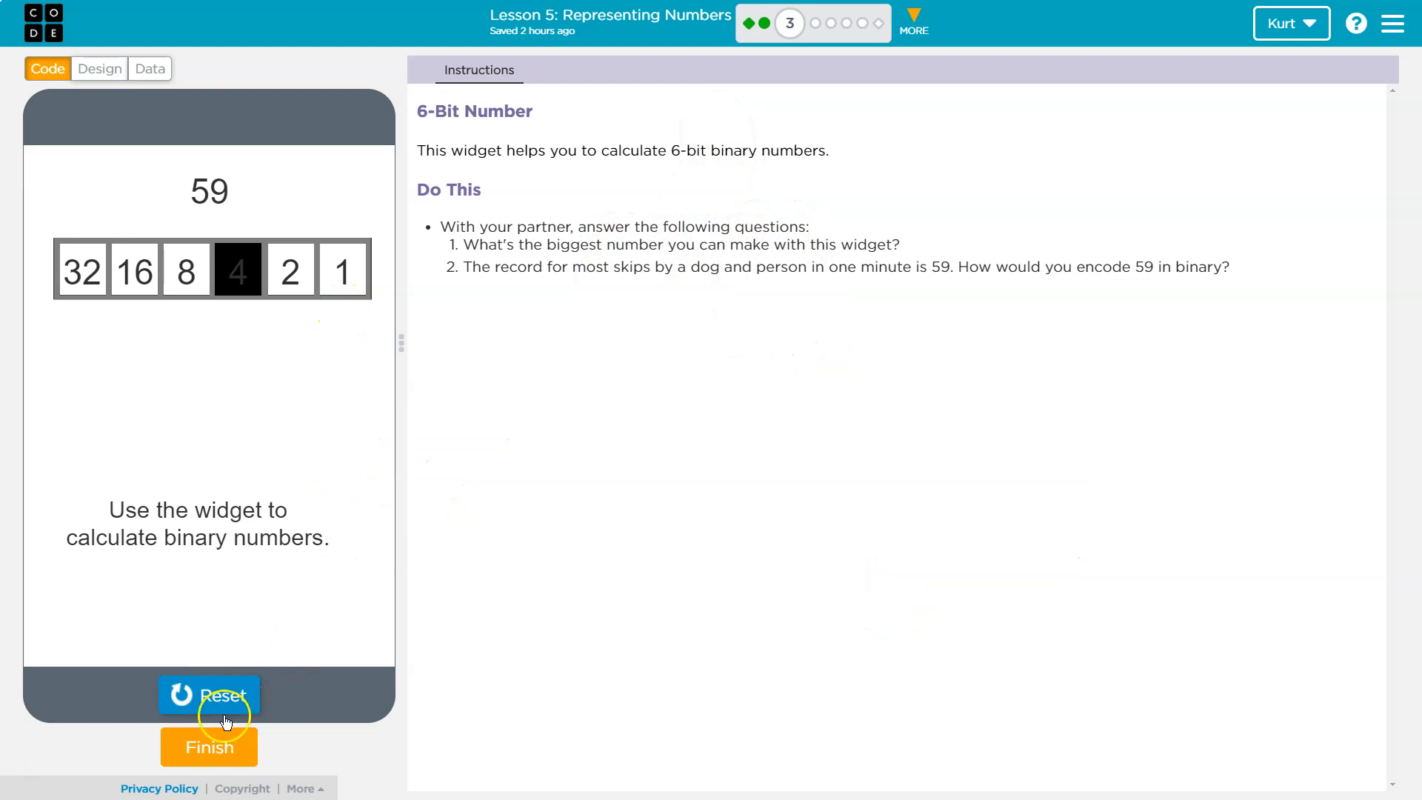
{"action": "left_click", "coordinate": [209, 746]}
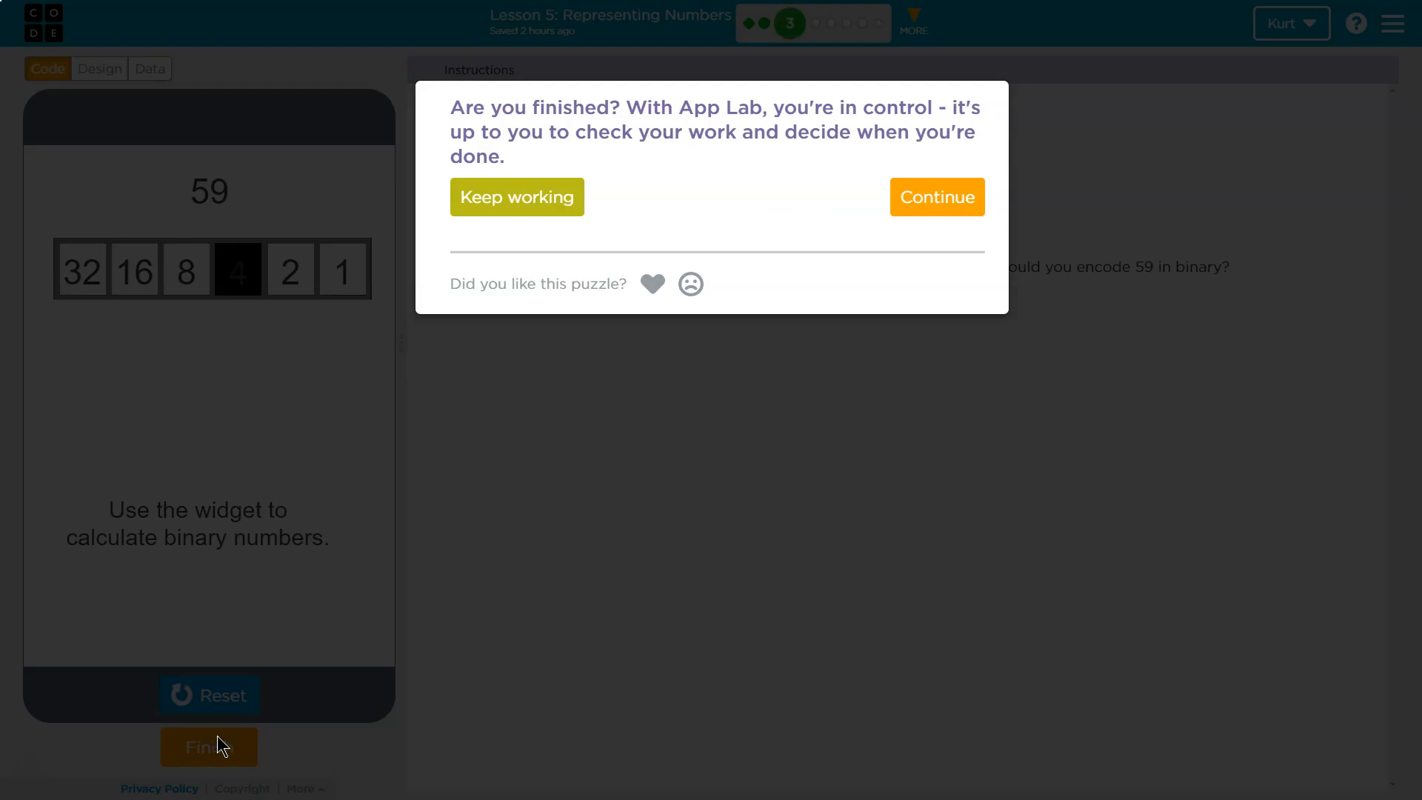